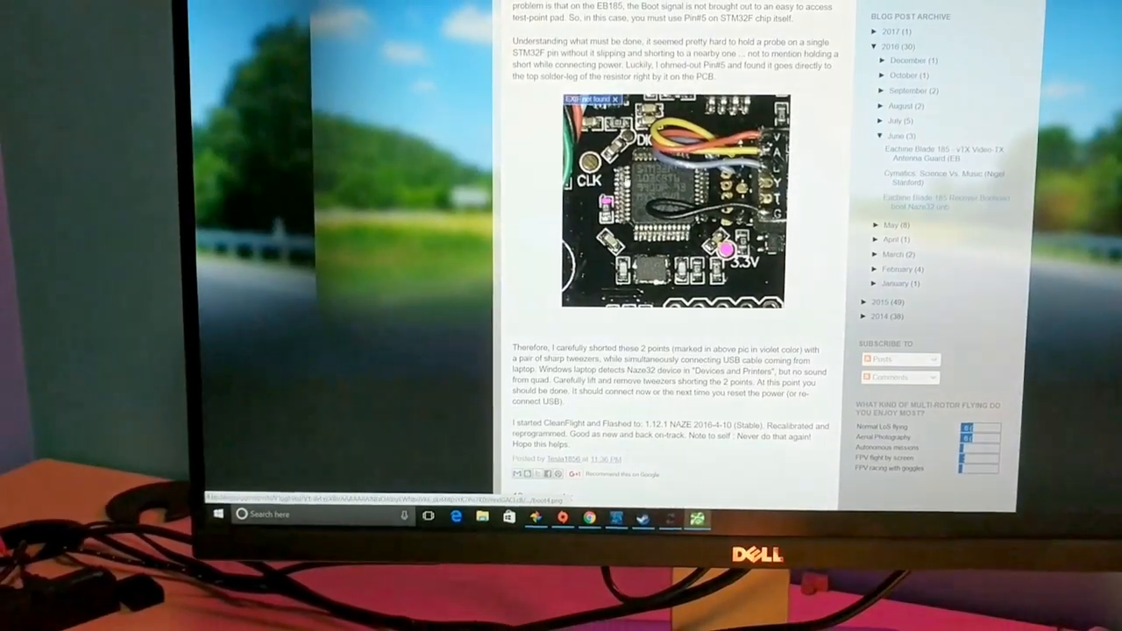
# Switch from the Blogger post to Cleanflight Configurator via the taskbar icon
pyautogui.click(536, 516)
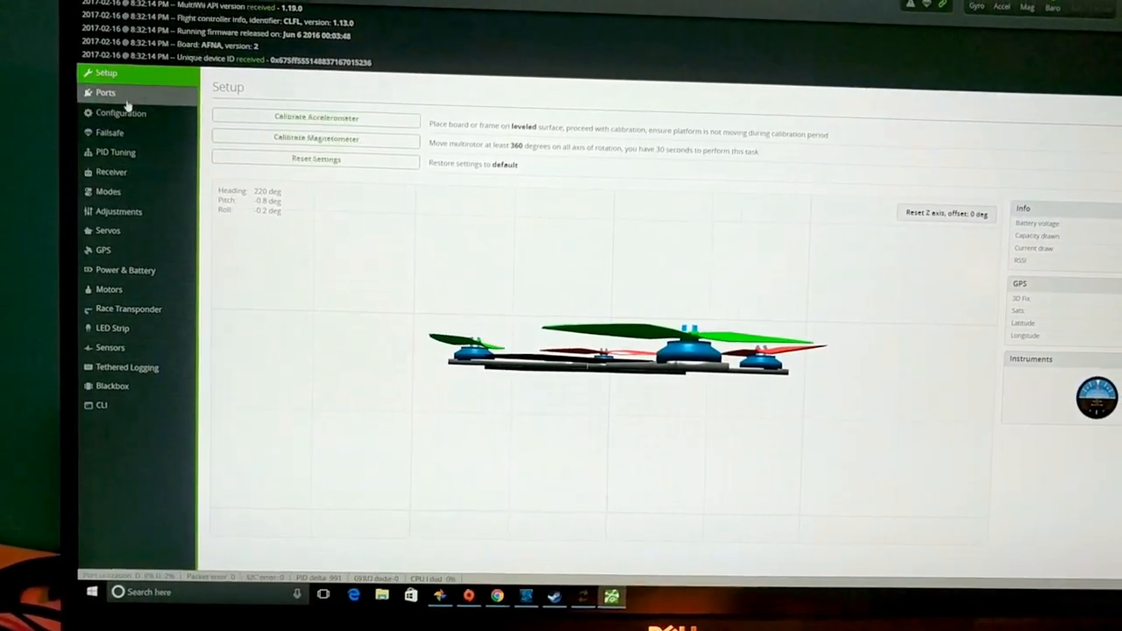
# Review the Ports serial settings, then go to the Configuration page for the Quad X frame
pyautogui.click(105, 92)
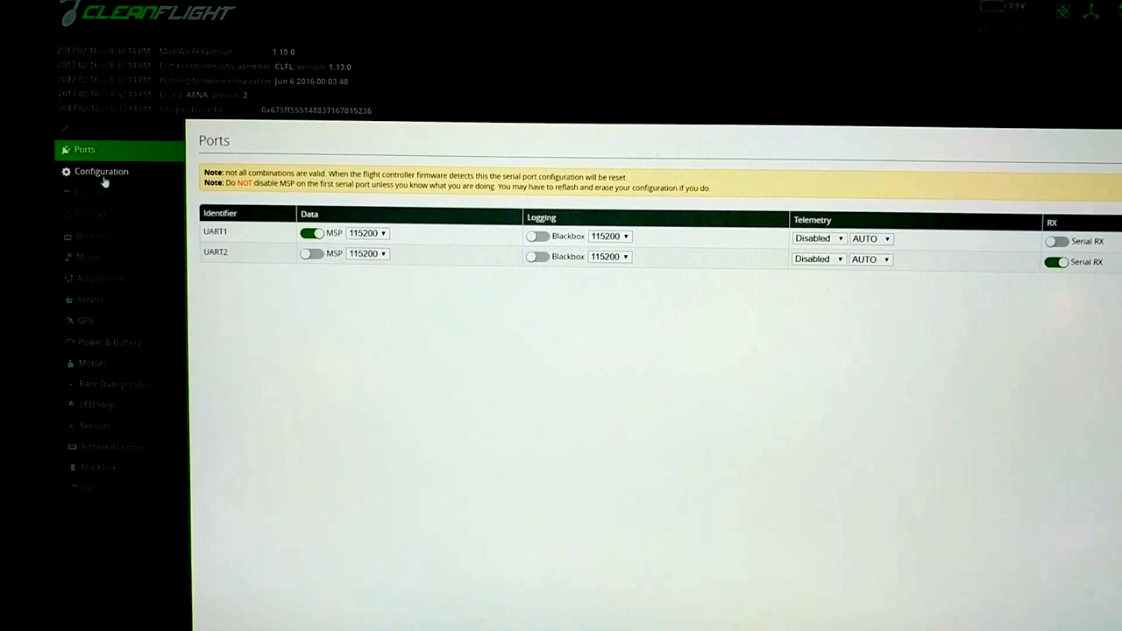
pyautogui.click(101, 171)
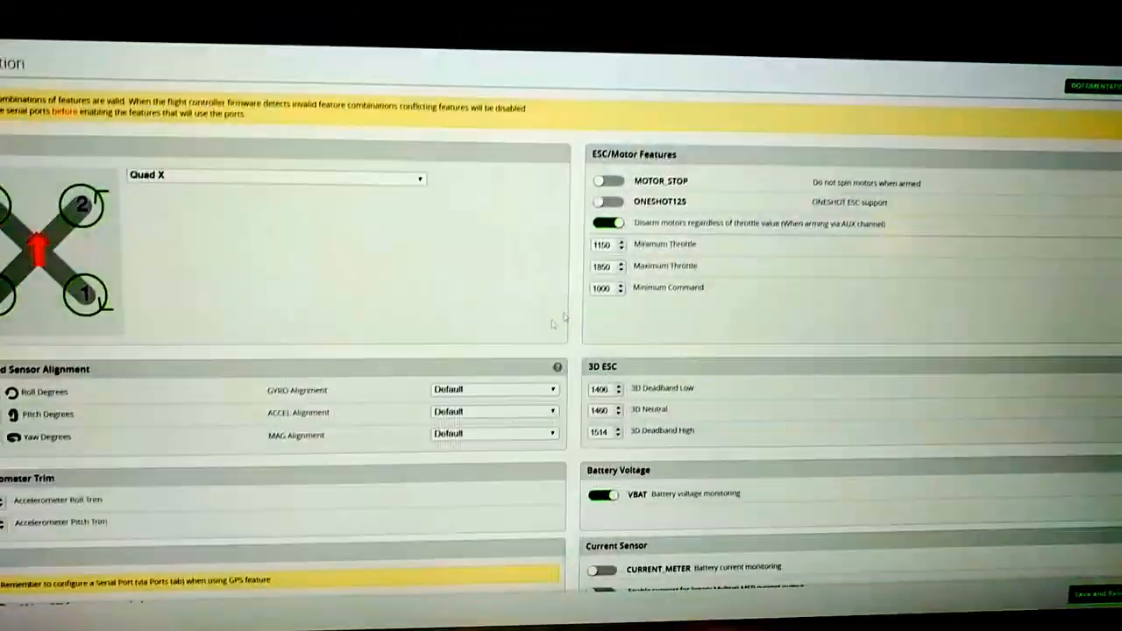
# Scroll through the mixer, motor and sensor alignment settings, then open the Receiver page
pyautogui.scroll(-3)
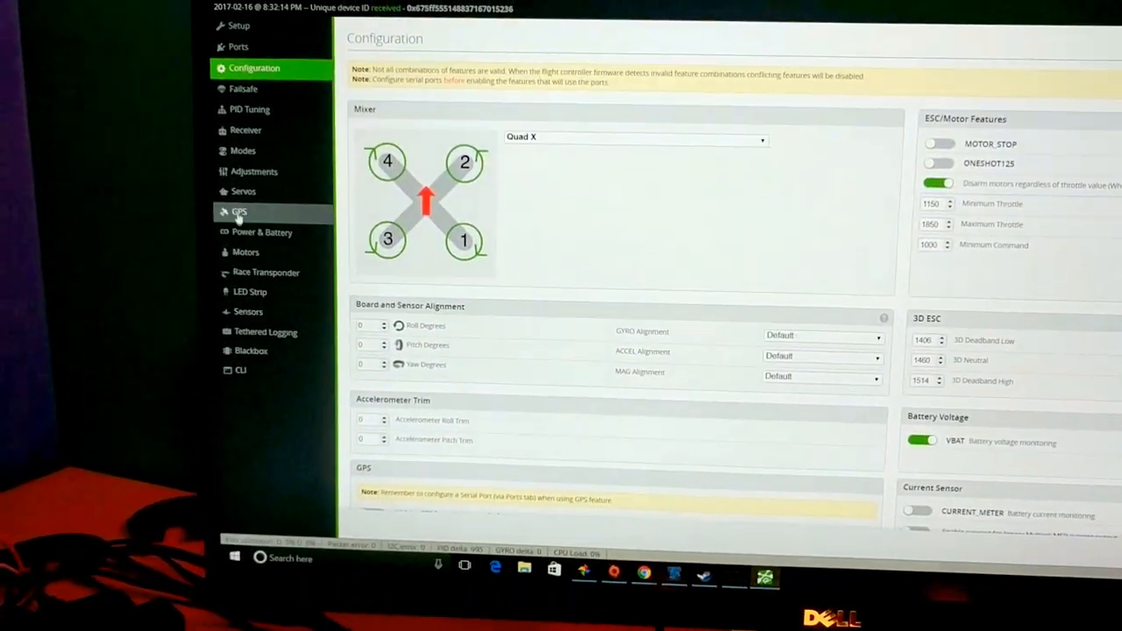
pyautogui.click(245, 130)
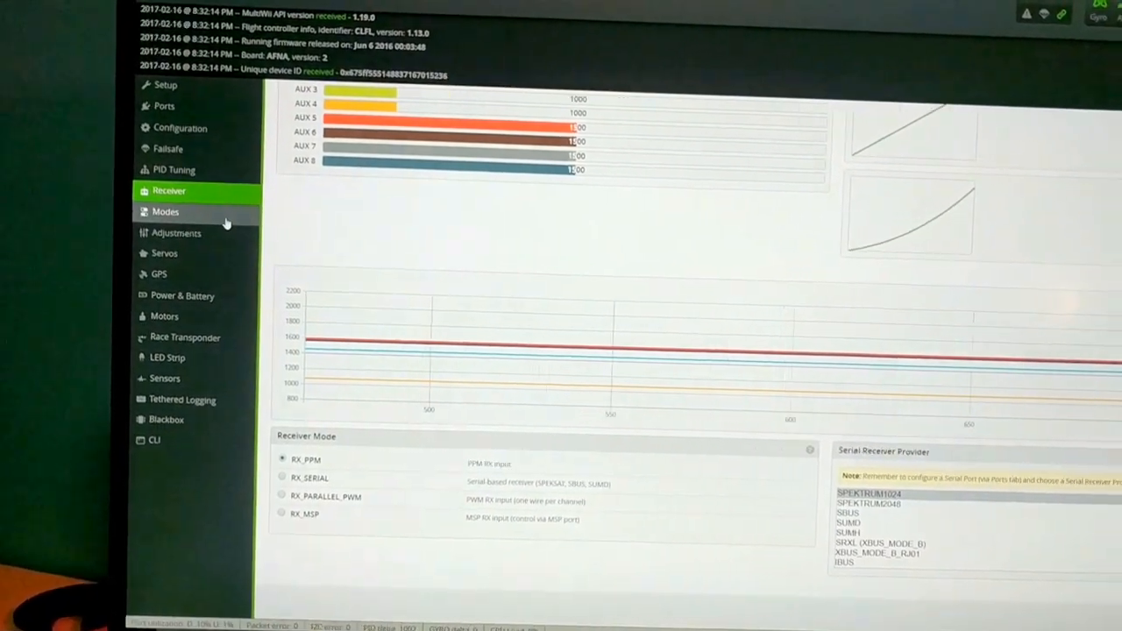
# Move from the Receiver page to the Modes tab to inspect flight modes
pyautogui.click(165, 212)
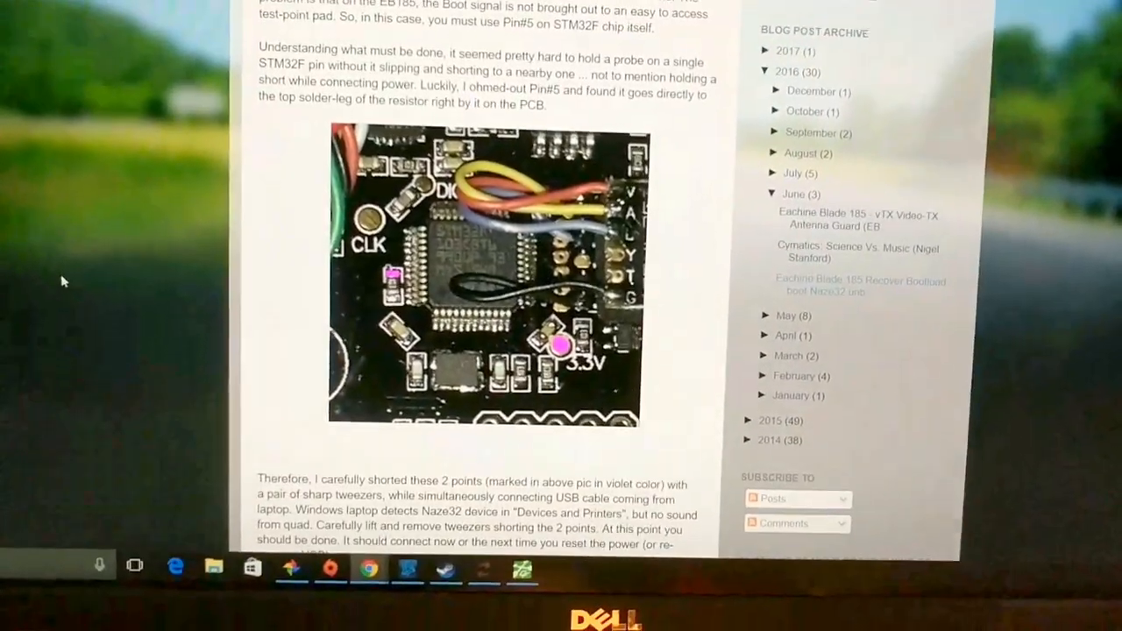
pyautogui.scroll(-3)
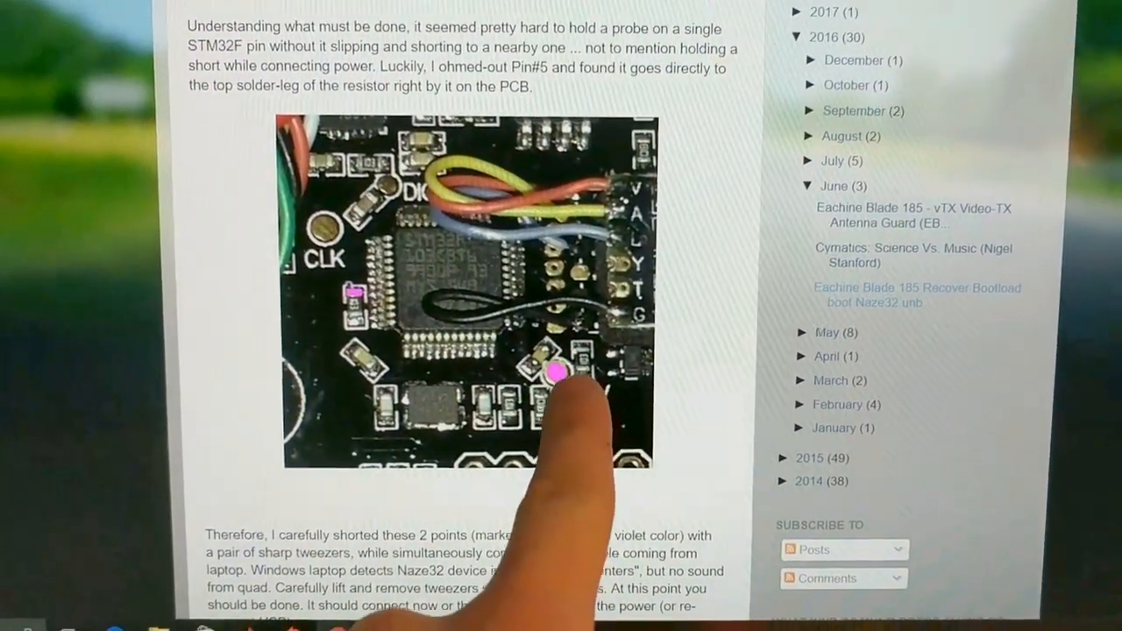
pyautogui.scroll(-3)
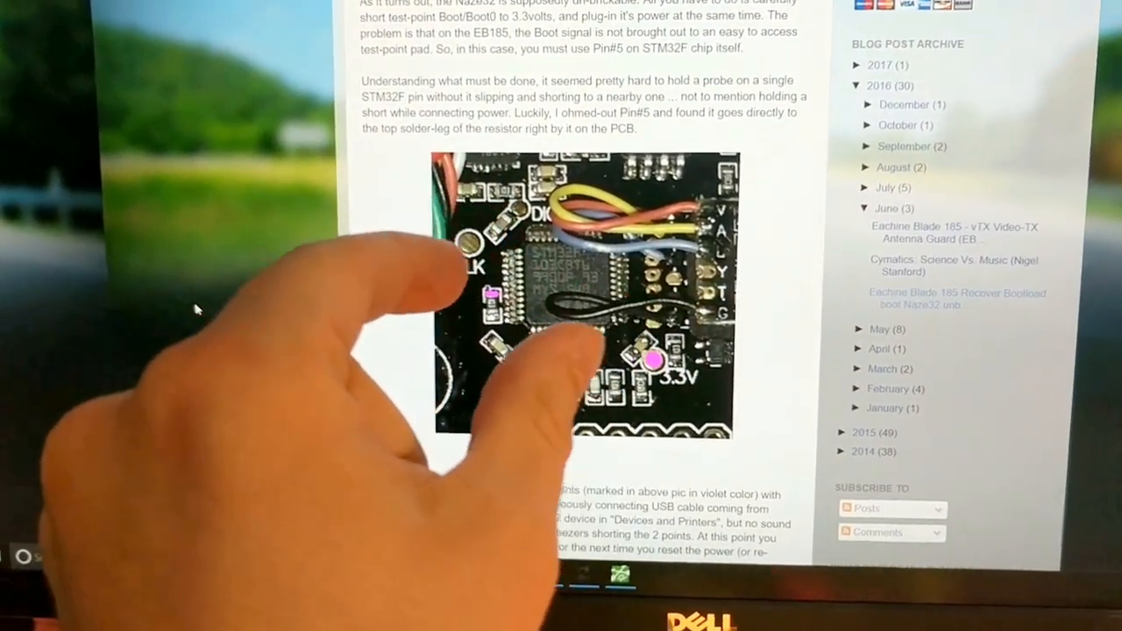
# Scroll down the post before switching to the Firmware Flasher board list
pyautogui.scroll(-3)
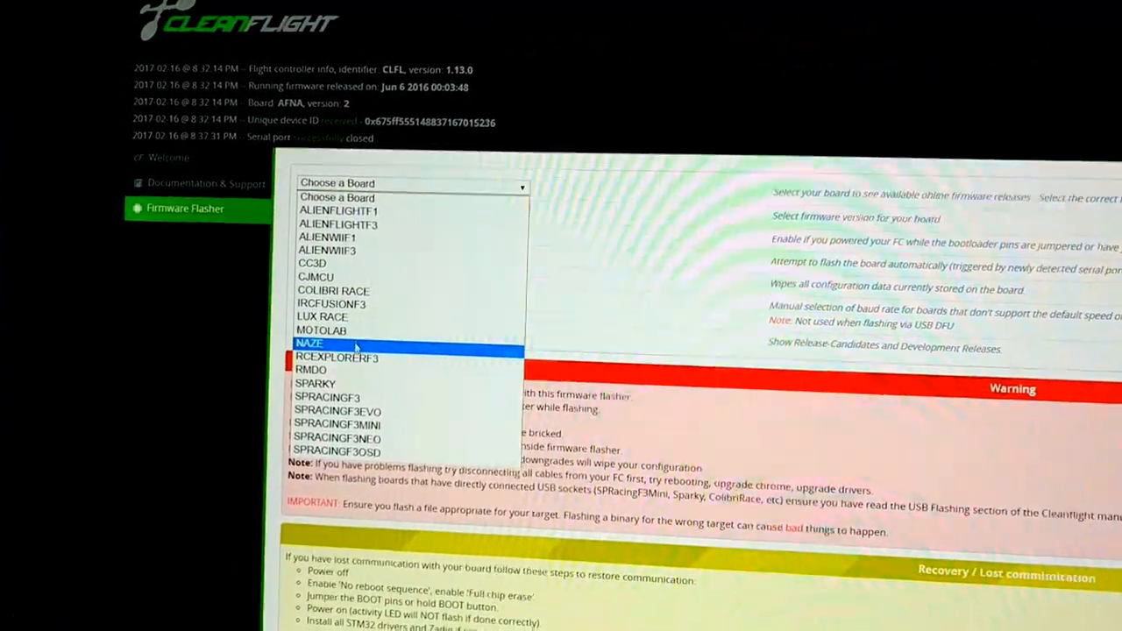
# Choose NAZE as the board and firmware v1.13.0 - NAZE - 2016-6-5 (stable)
pyautogui.click(308, 342)
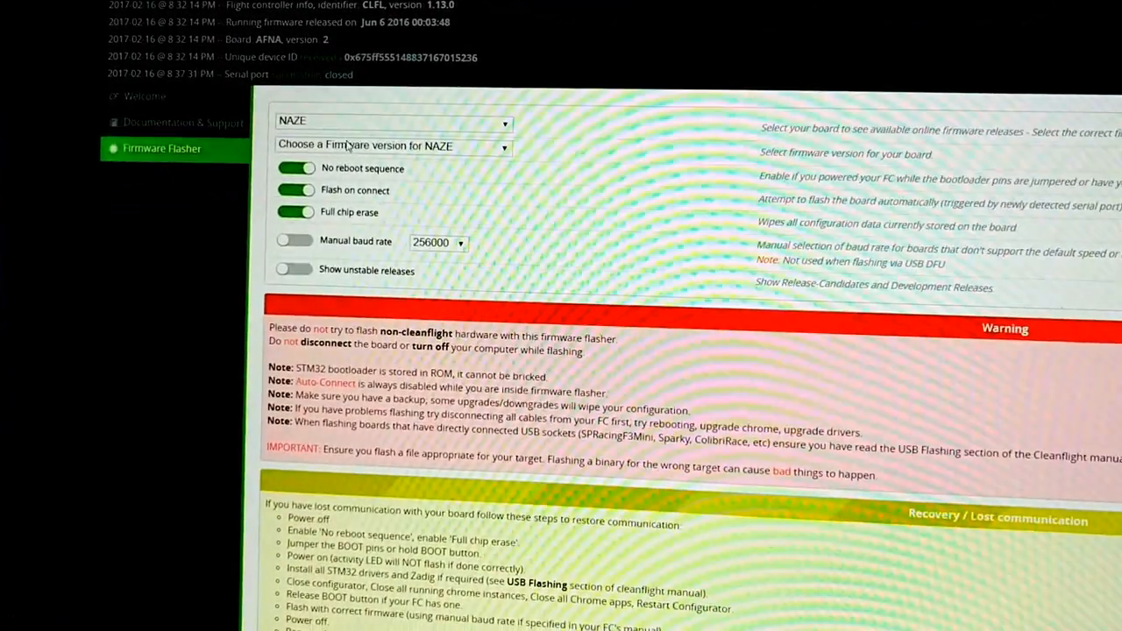
pyautogui.click(392, 146)
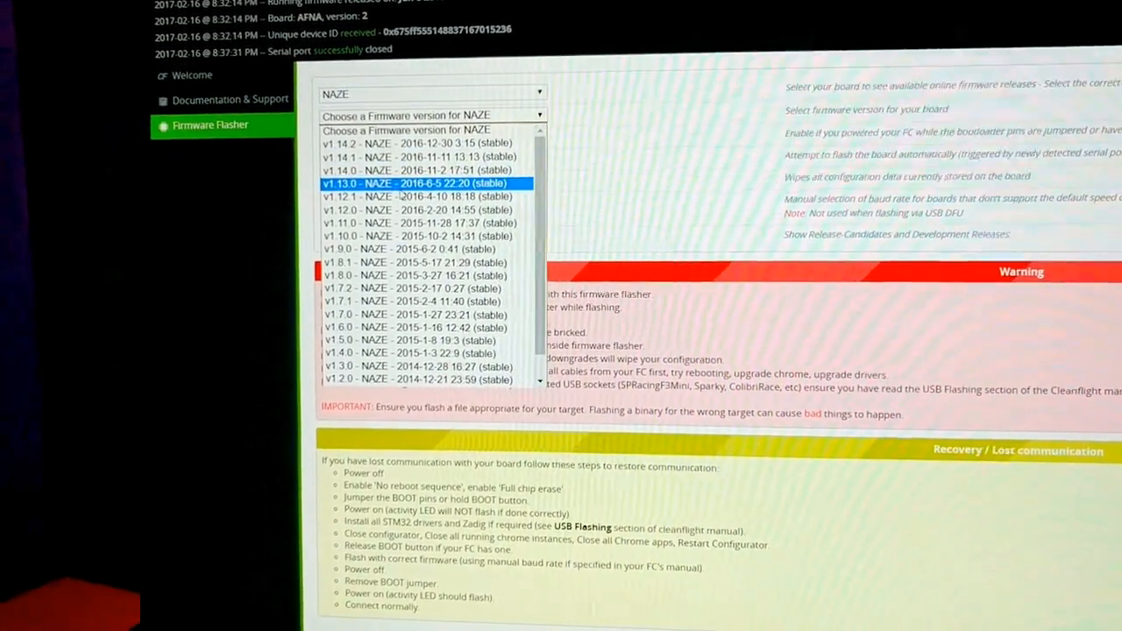
pyautogui.click(412, 182)
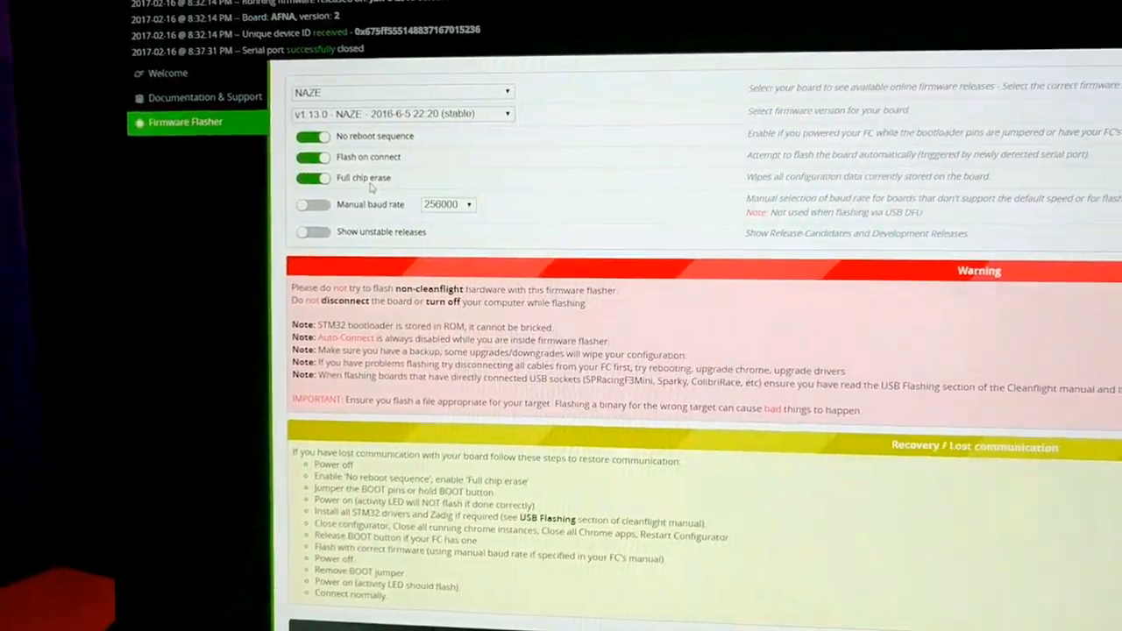